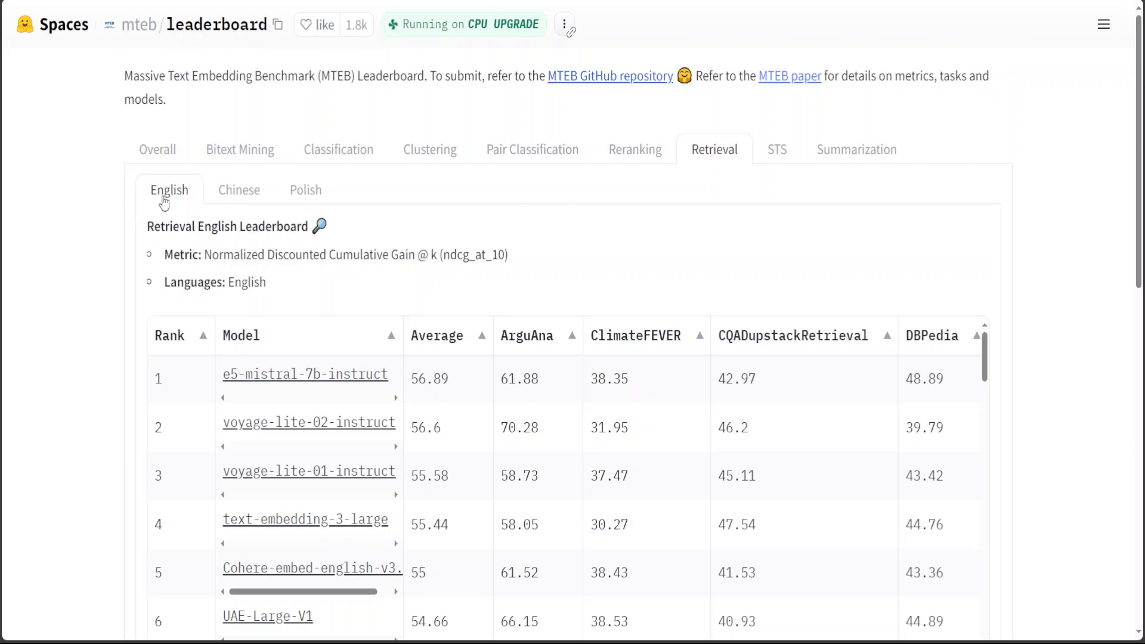
mouse_move(571, 426)
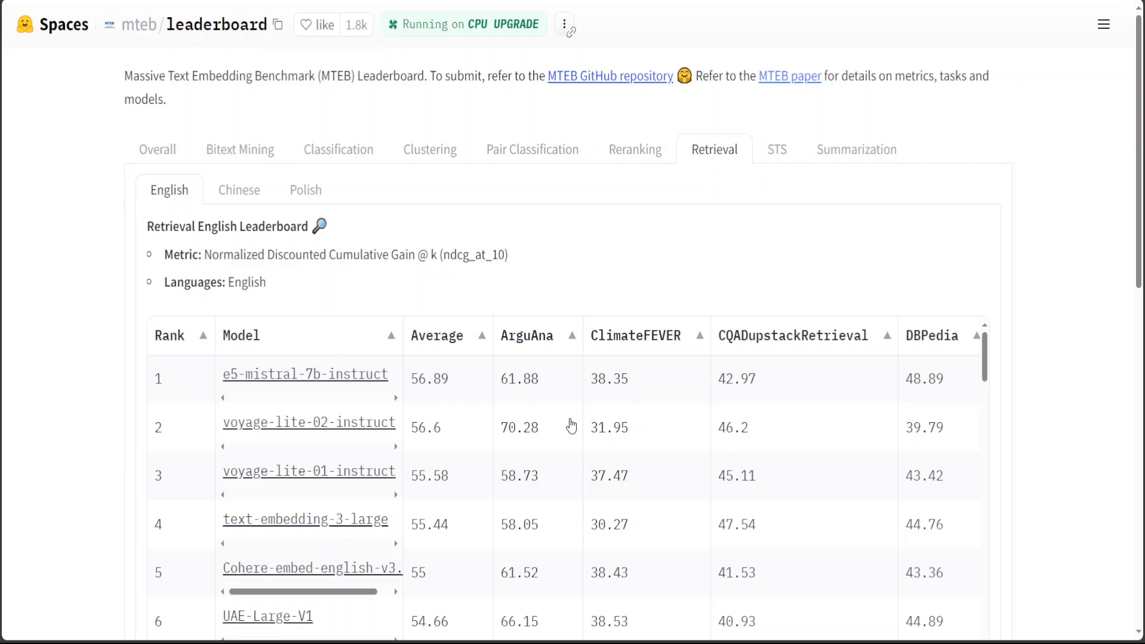
- Scroll the English Retrieval table to the per-dataset columns FEVER, HotpotQA, NQ and SciFact
scroll("down", 3)
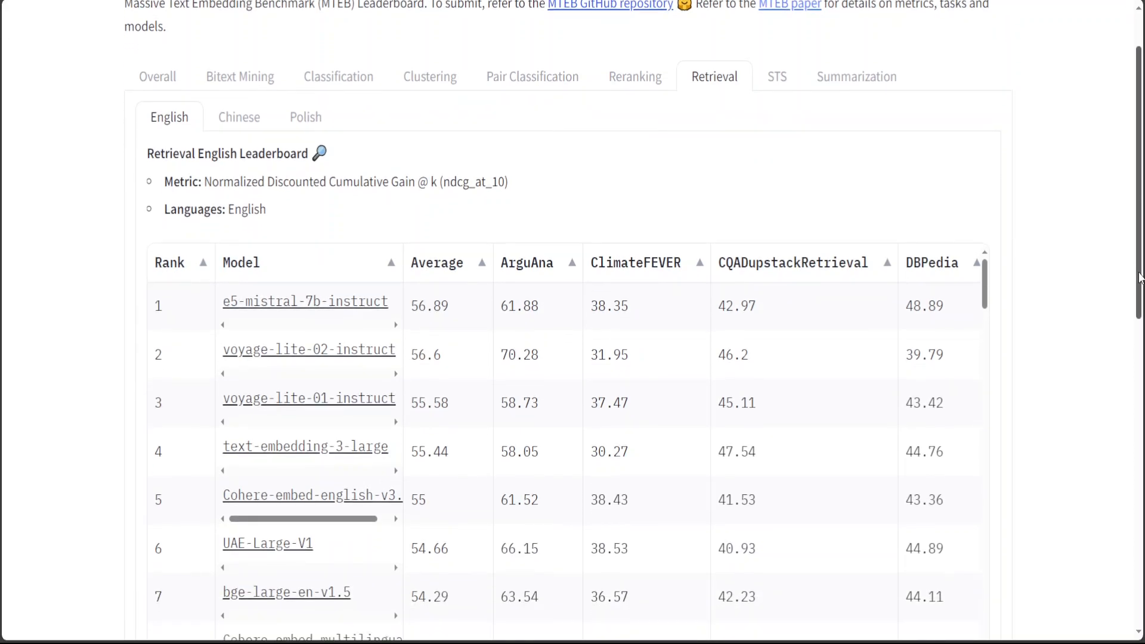
scroll("down", 3)
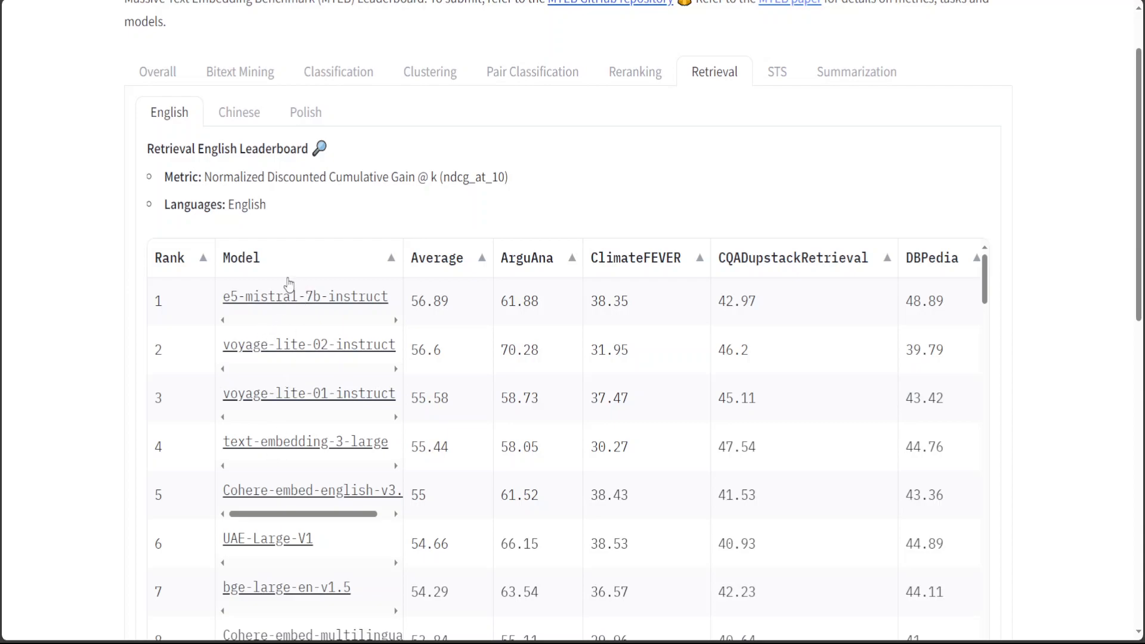
mouse_move(362, 387)
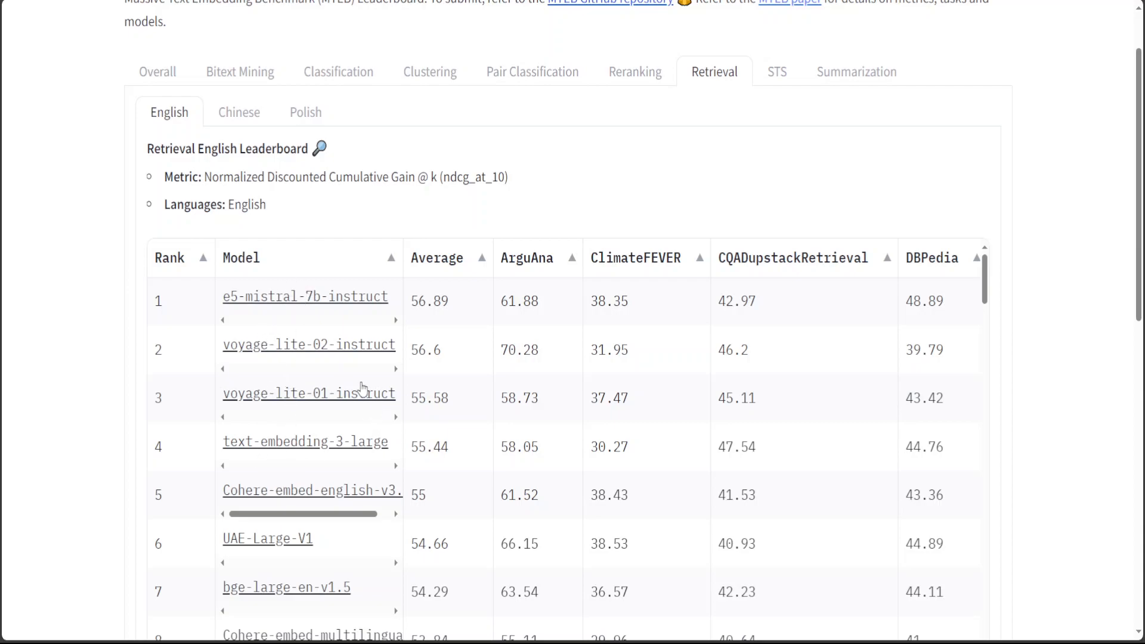
mouse_move(387, 354)
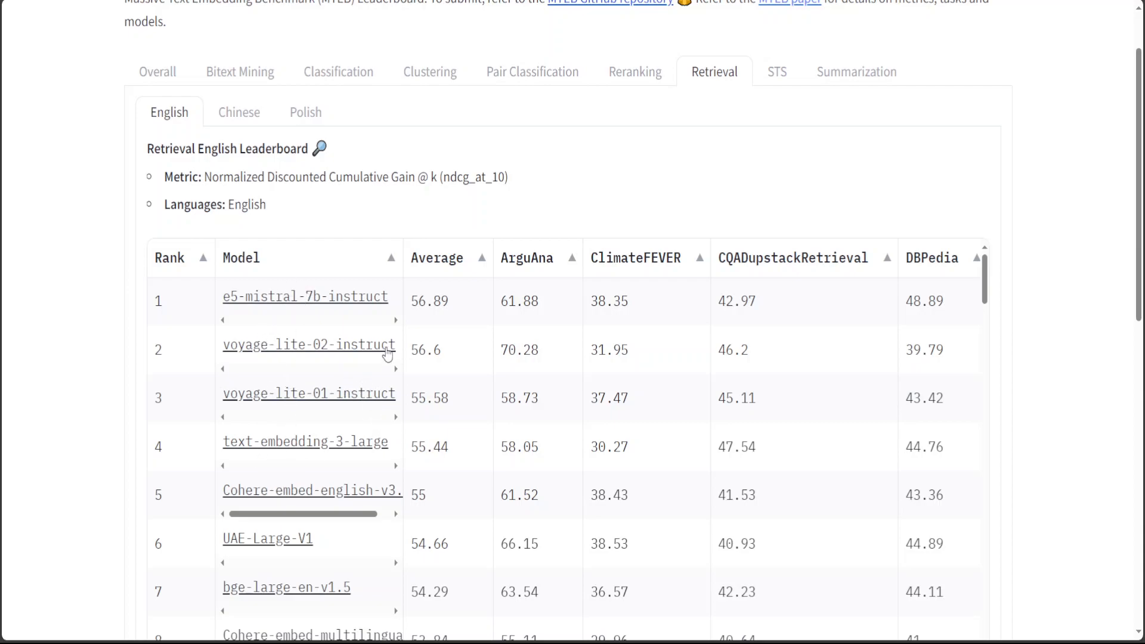
mouse_move(655, 515)
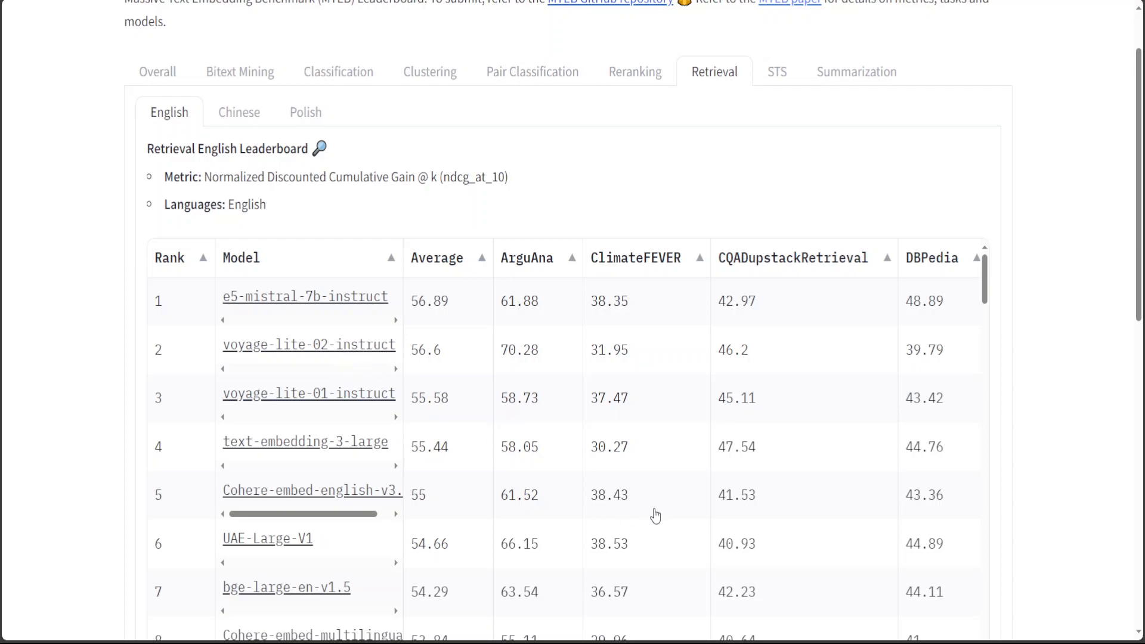
mouse_move(864, 396)
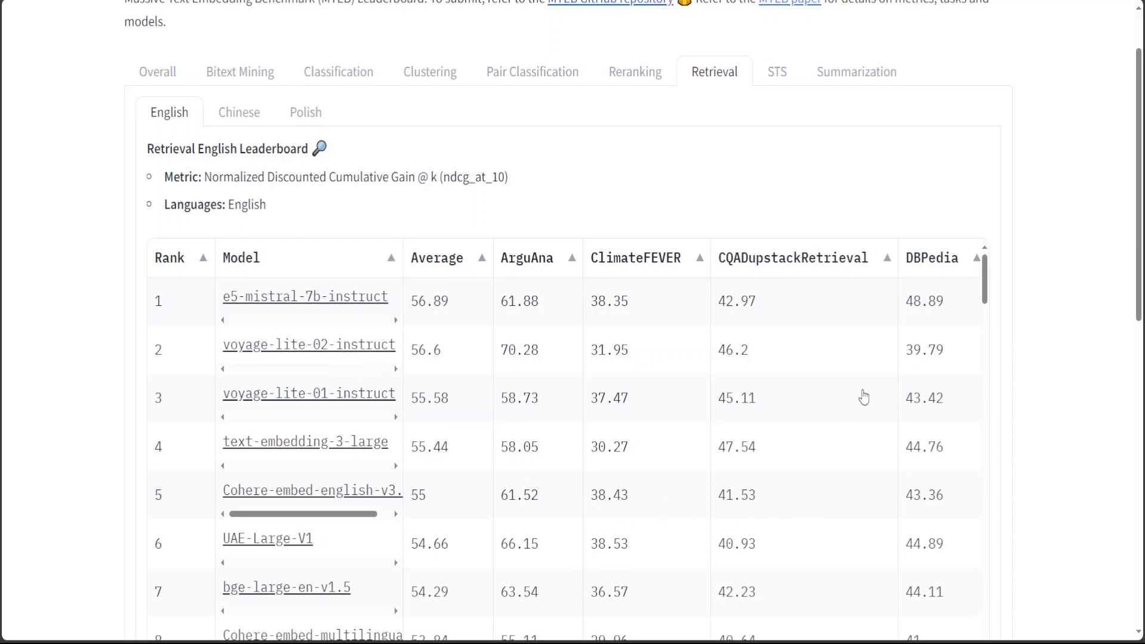
mouse_move(791, 264)
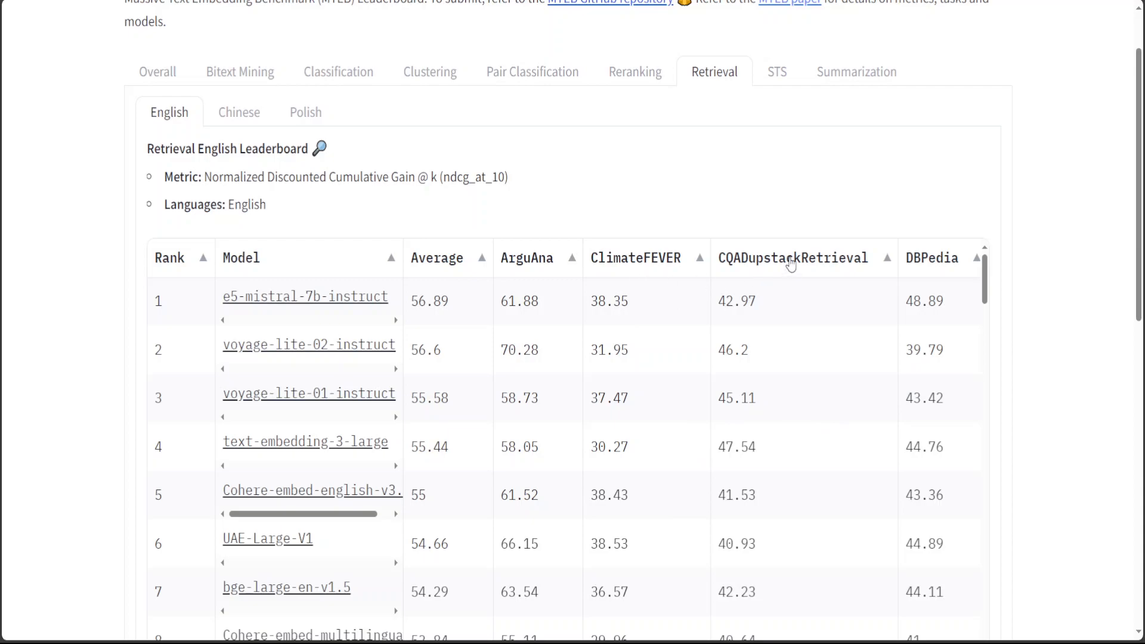
mouse_move(740, 421)
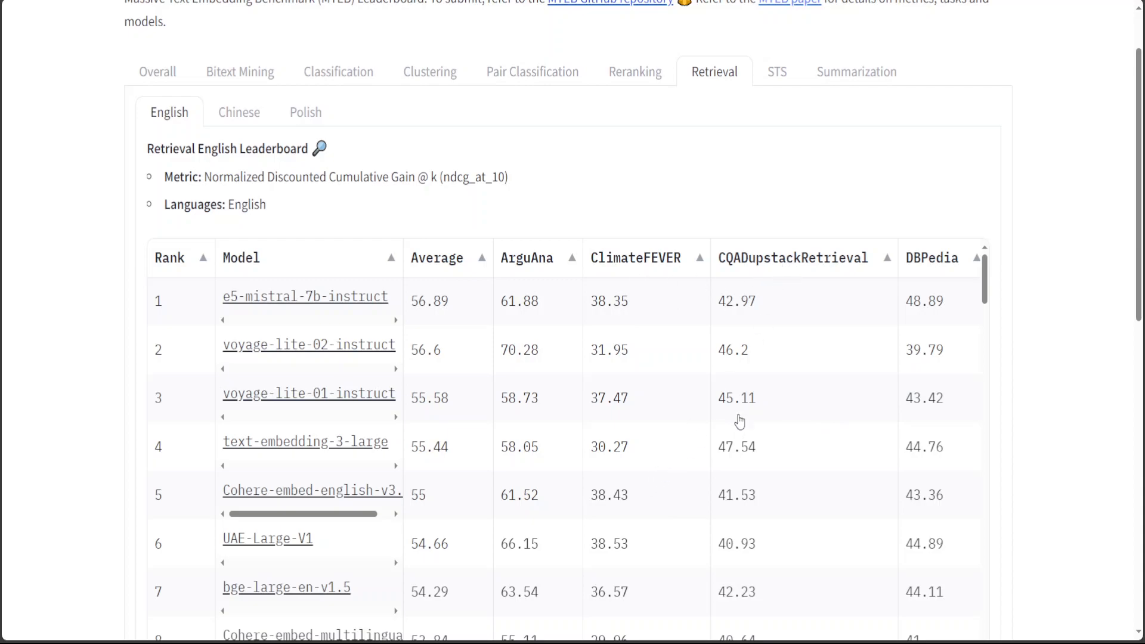
mouse_move(759, 263)
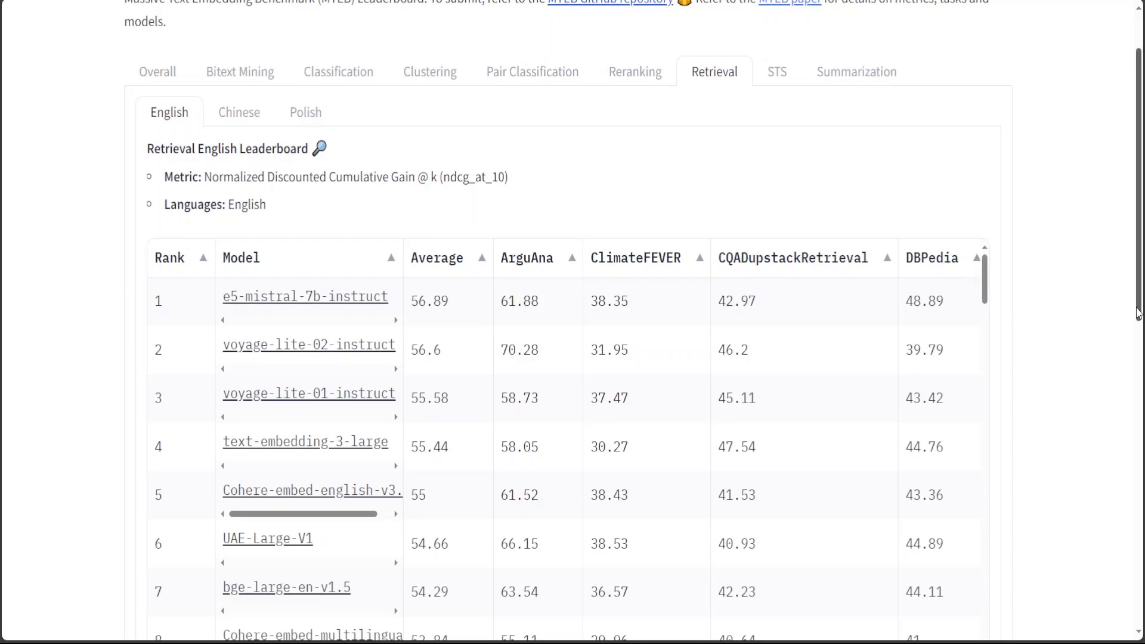
scroll("down", 3)
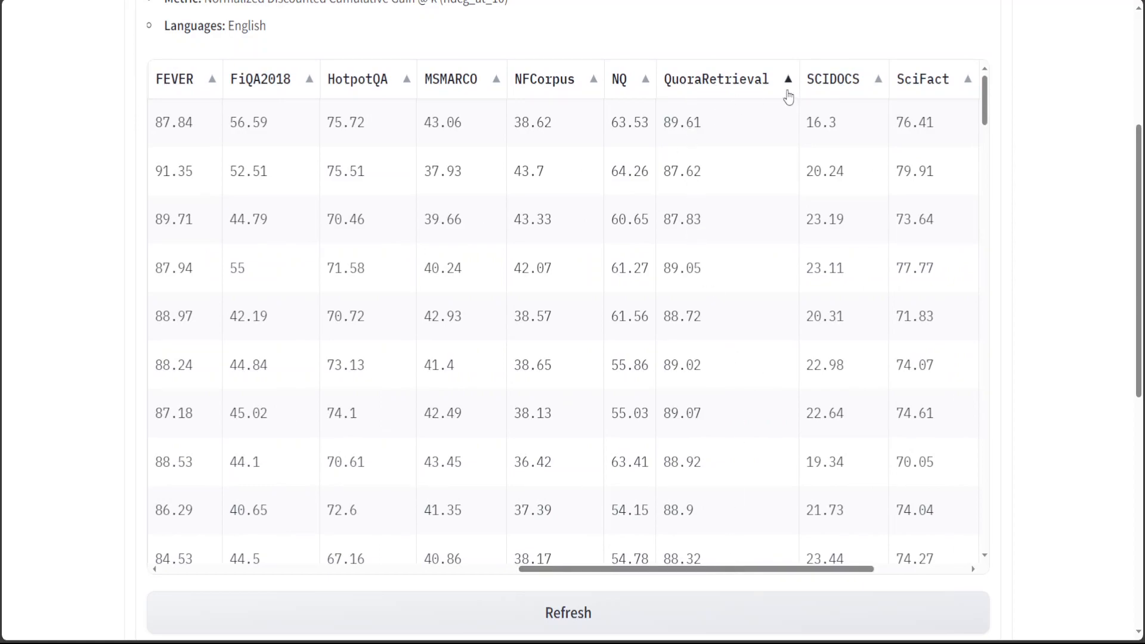
mouse_move(340, 131)
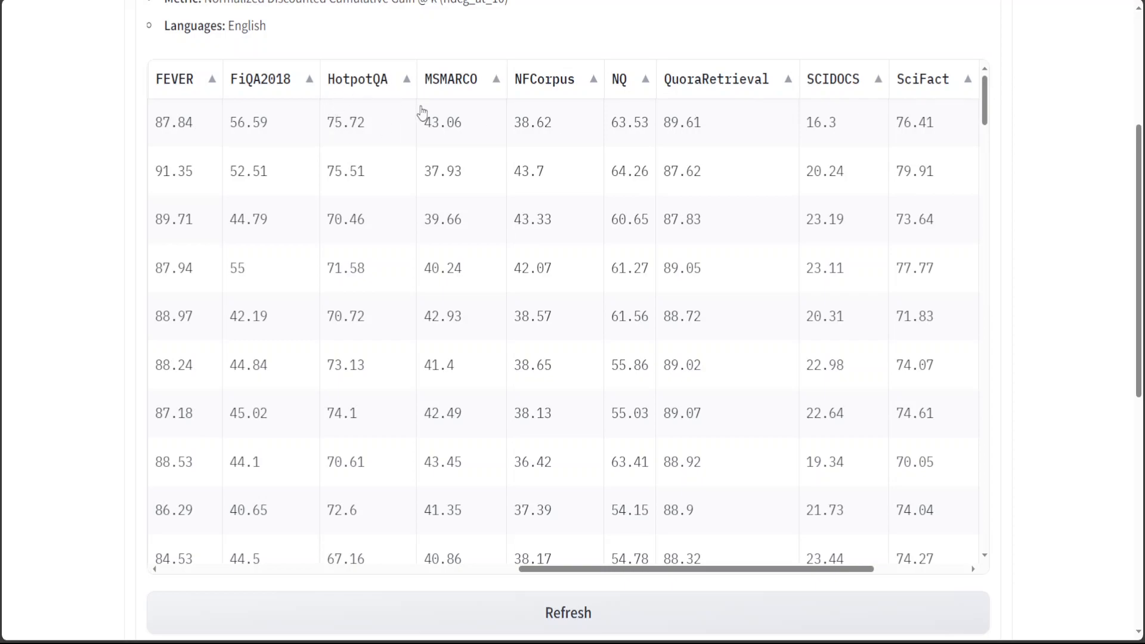
mouse_move(411, 105)
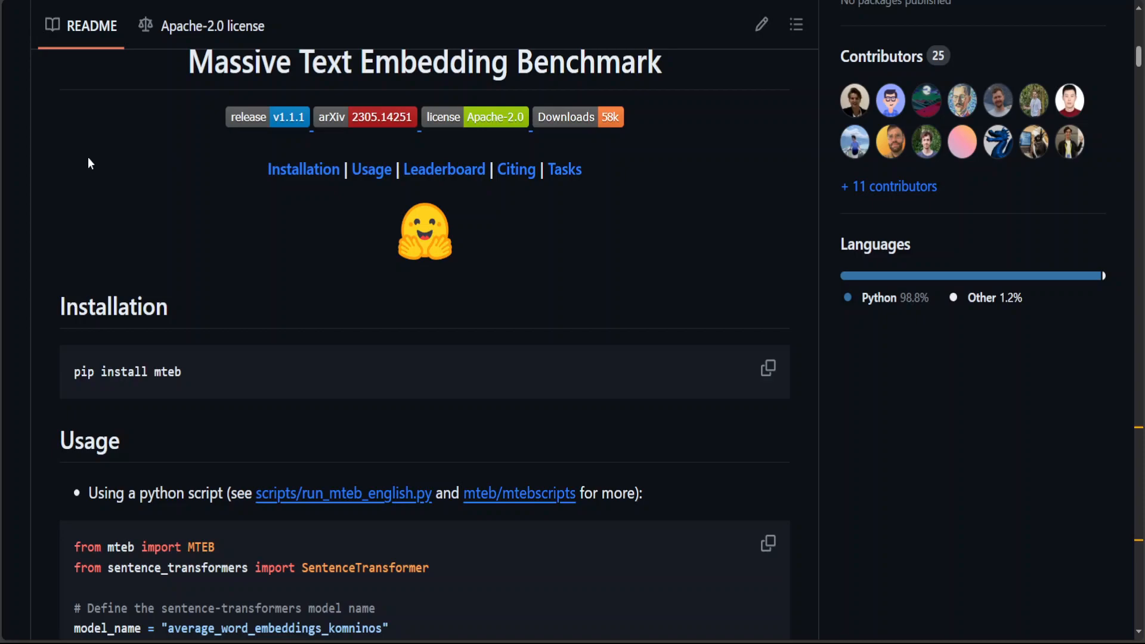
mouse_move(444, 168)
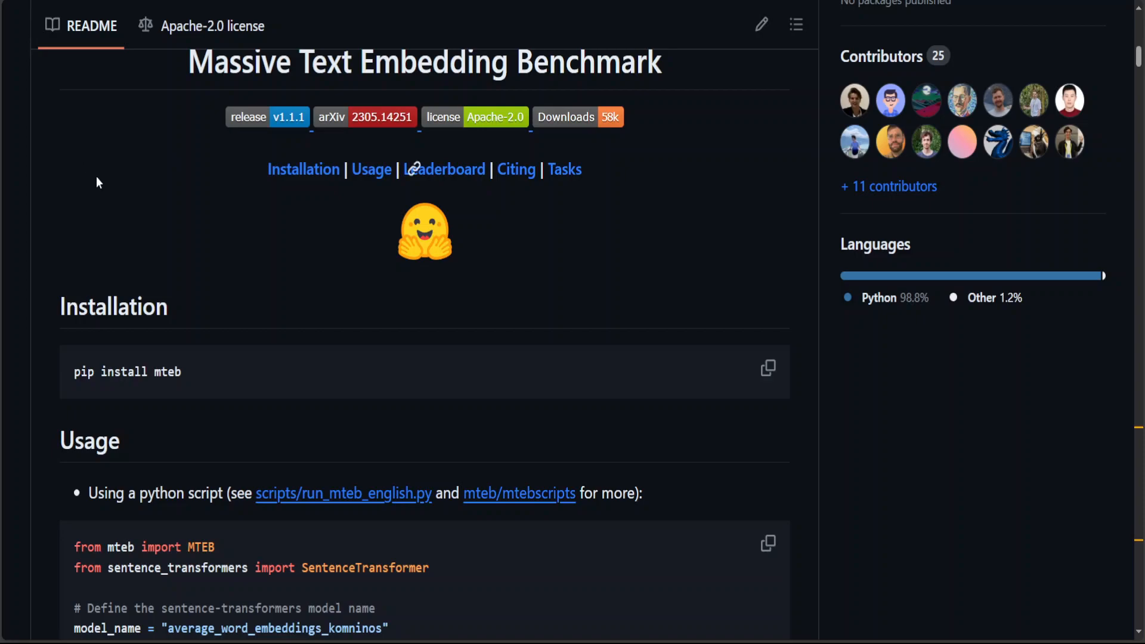
mouse_move(138, 208)
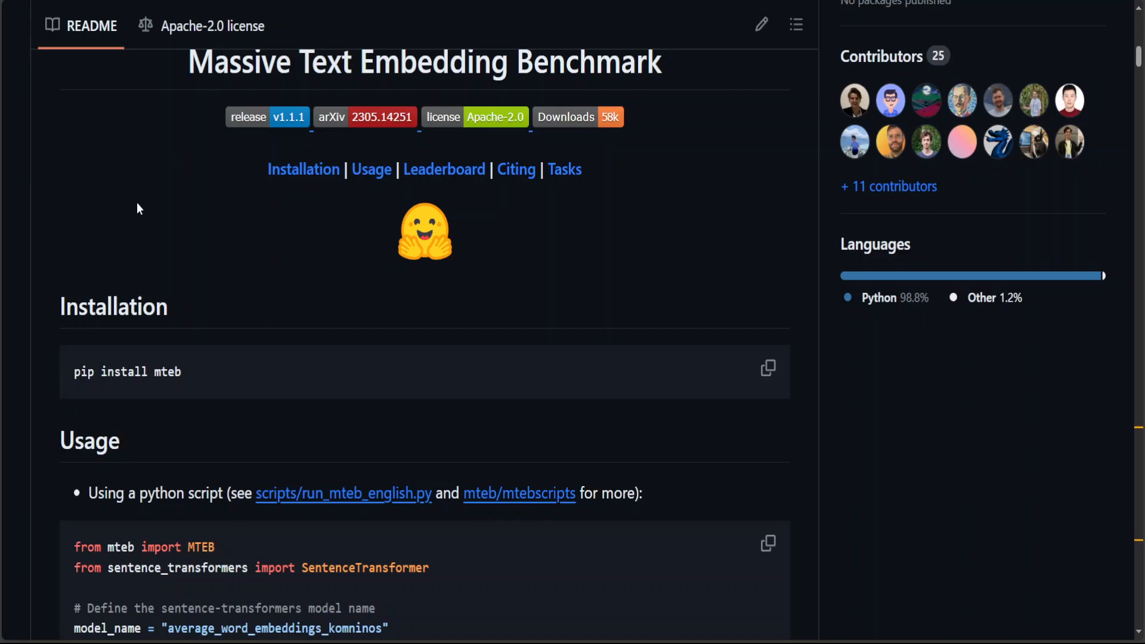
mouse_move(742, 33)
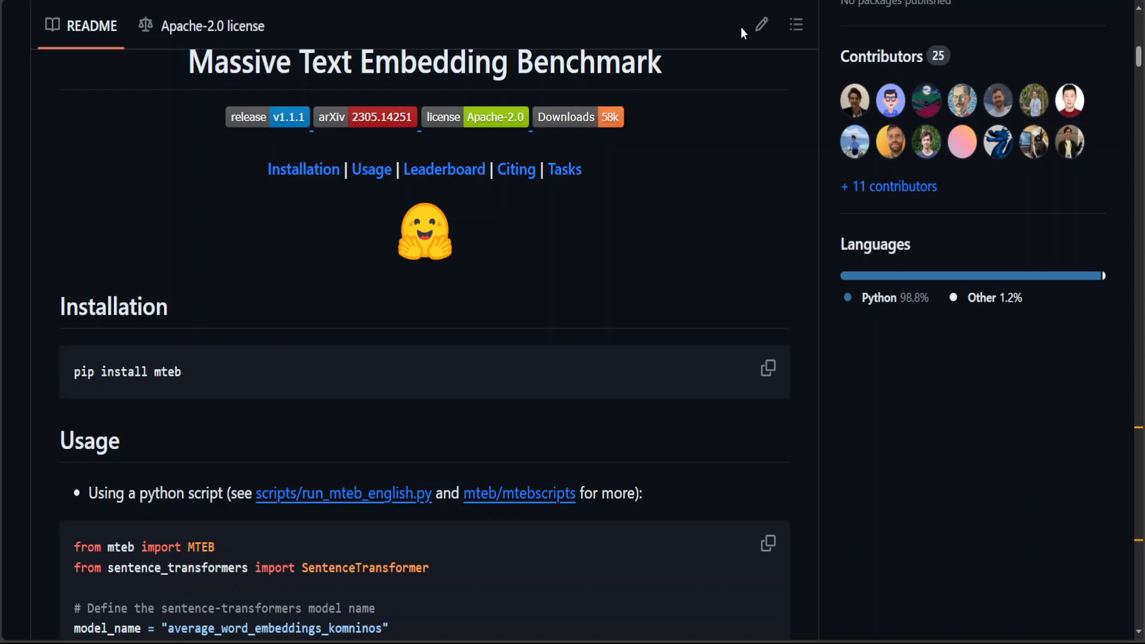
- Scroll the MTEB README task table down to the HotpotQA row and its description
scroll("down", 3)
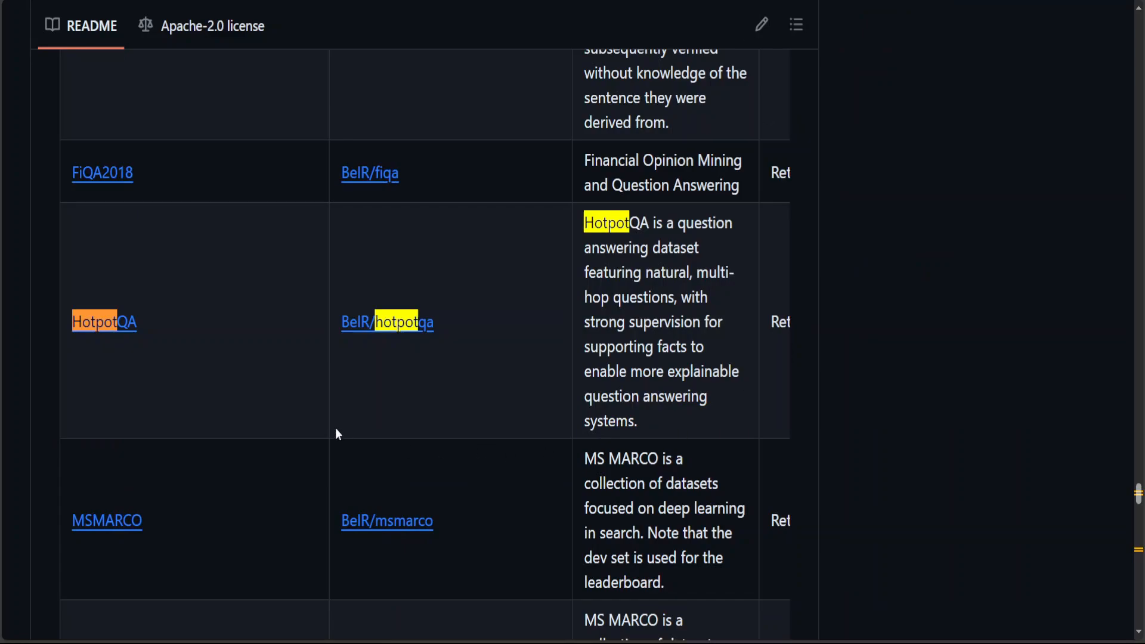
mouse_move(411, 360)
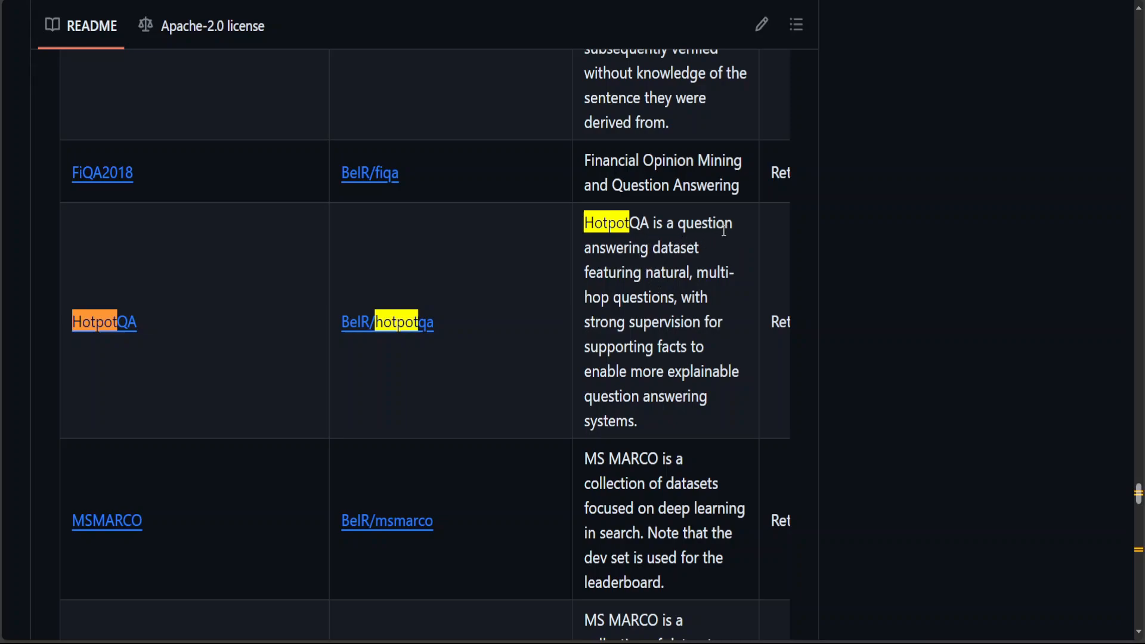
mouse_move(698, 285)
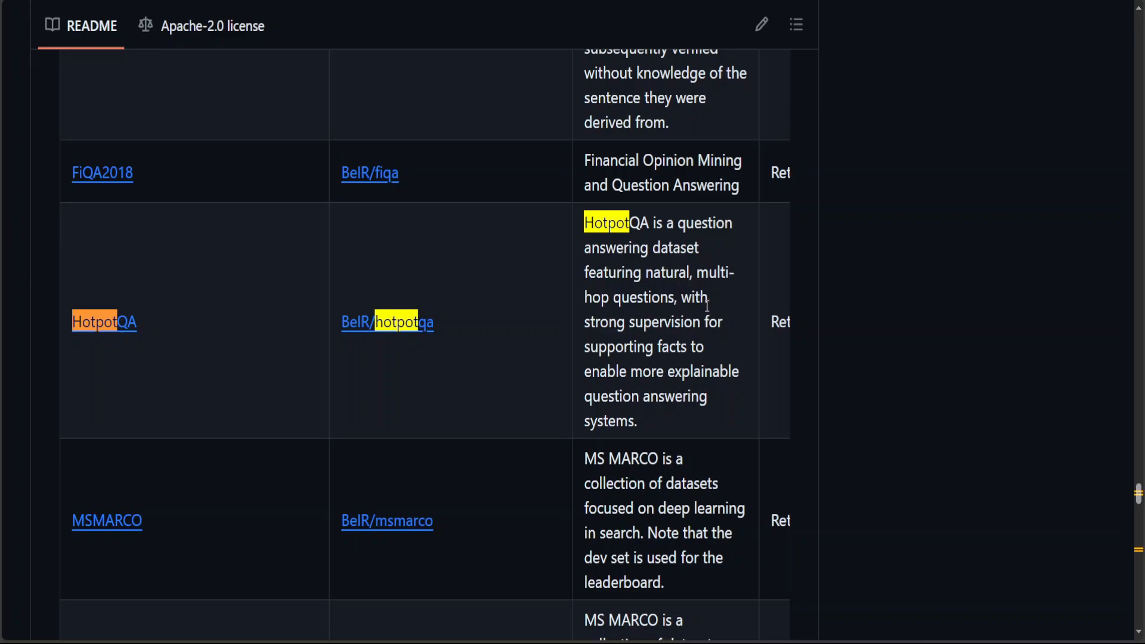
mouse_move(711, 363)
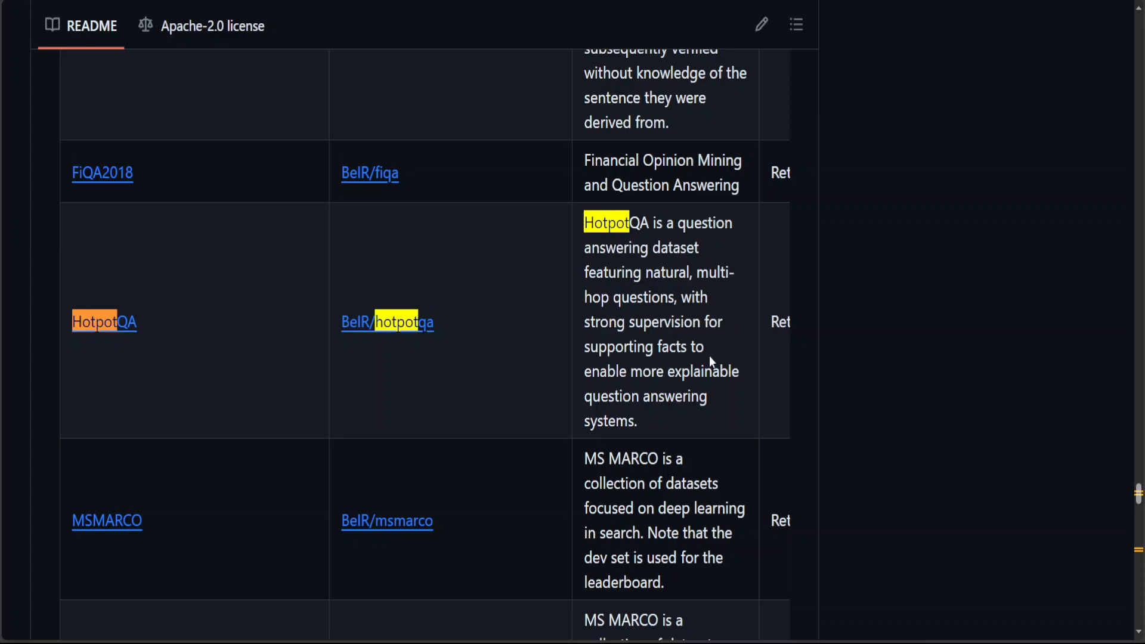
mouse_move(657, 413)
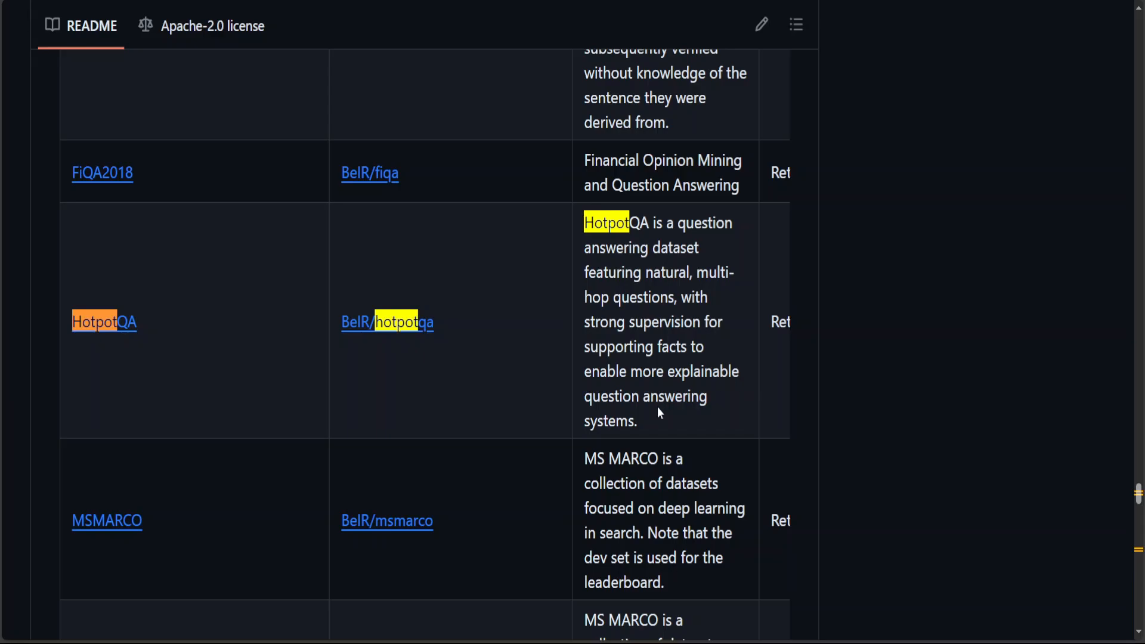
mouse_move(1125, 487)
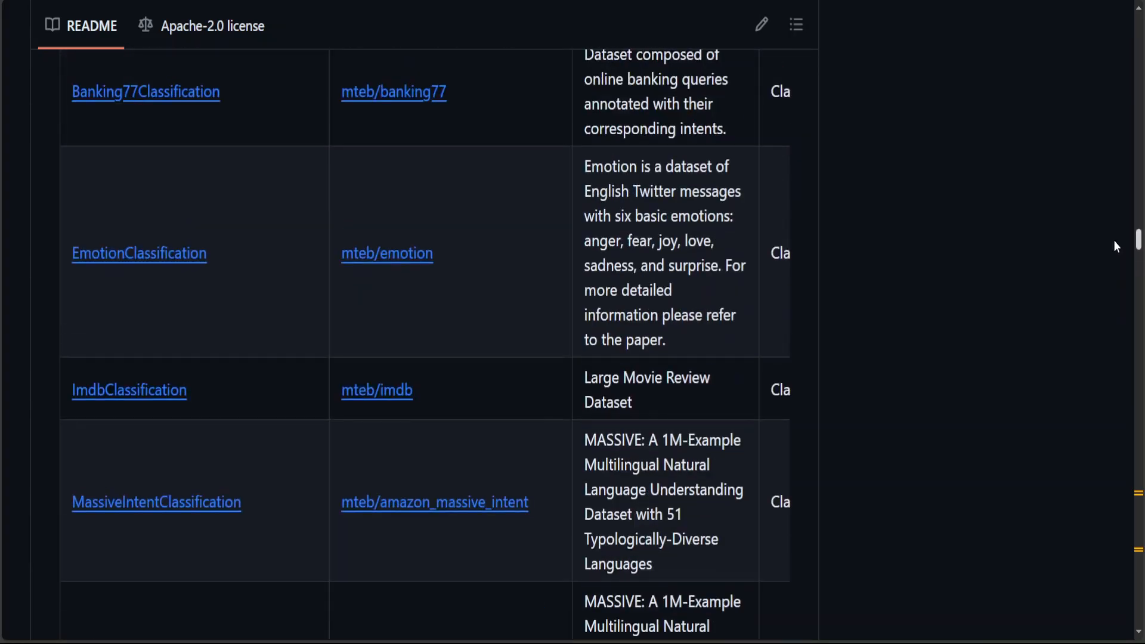
scroll("down", 3)
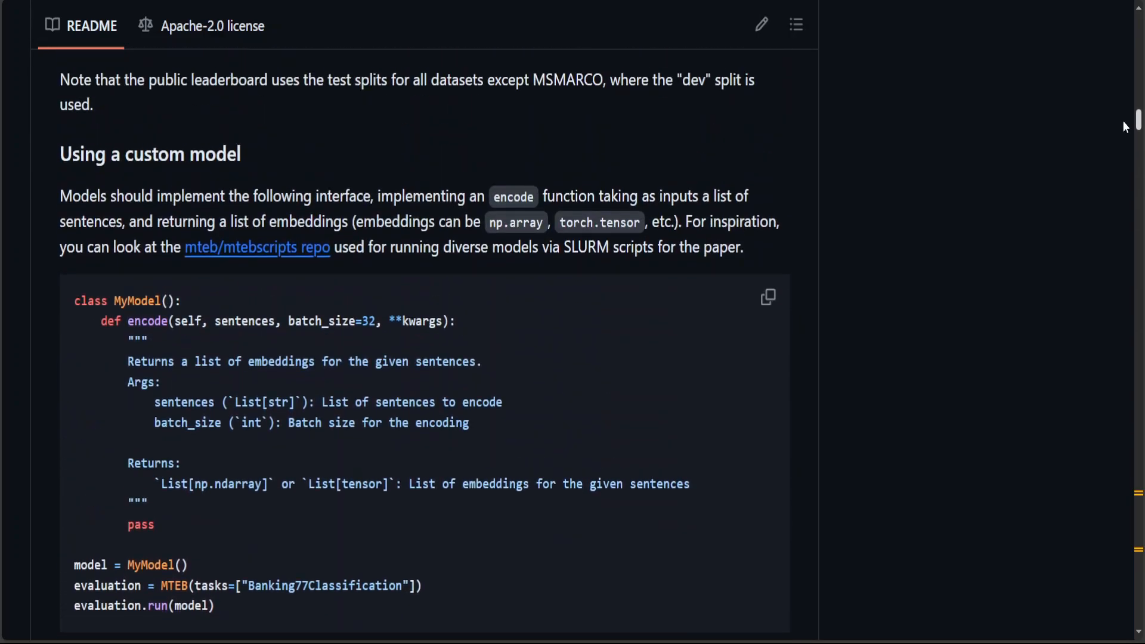
scroll("down", 3)
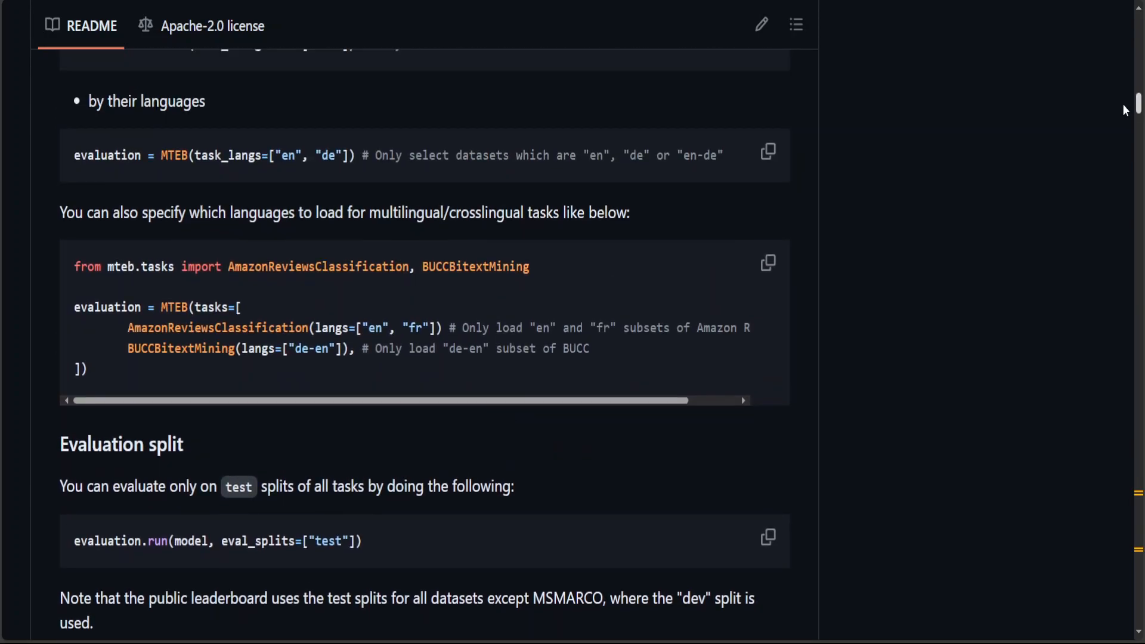
scroll("up", 3)
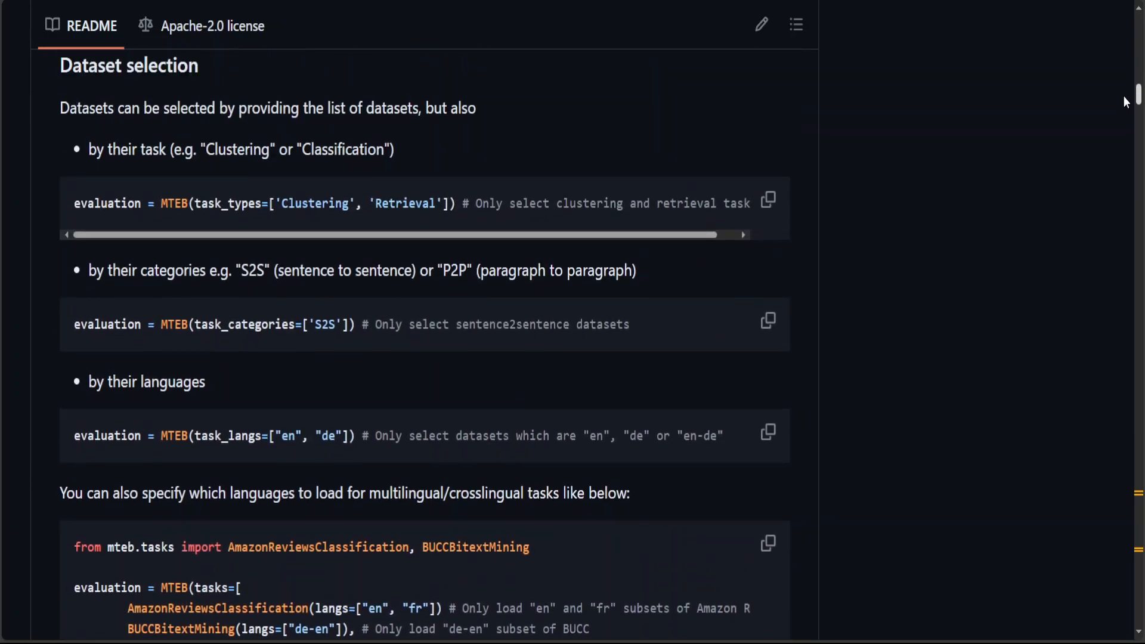
scroll("down", 3)
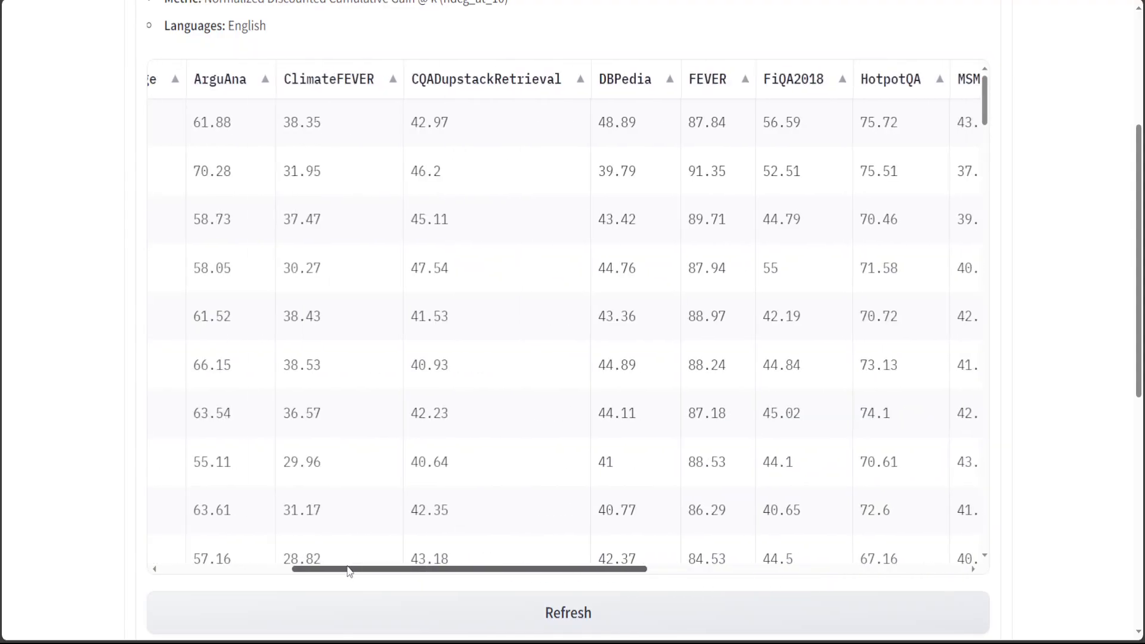
scroll("left", 3)
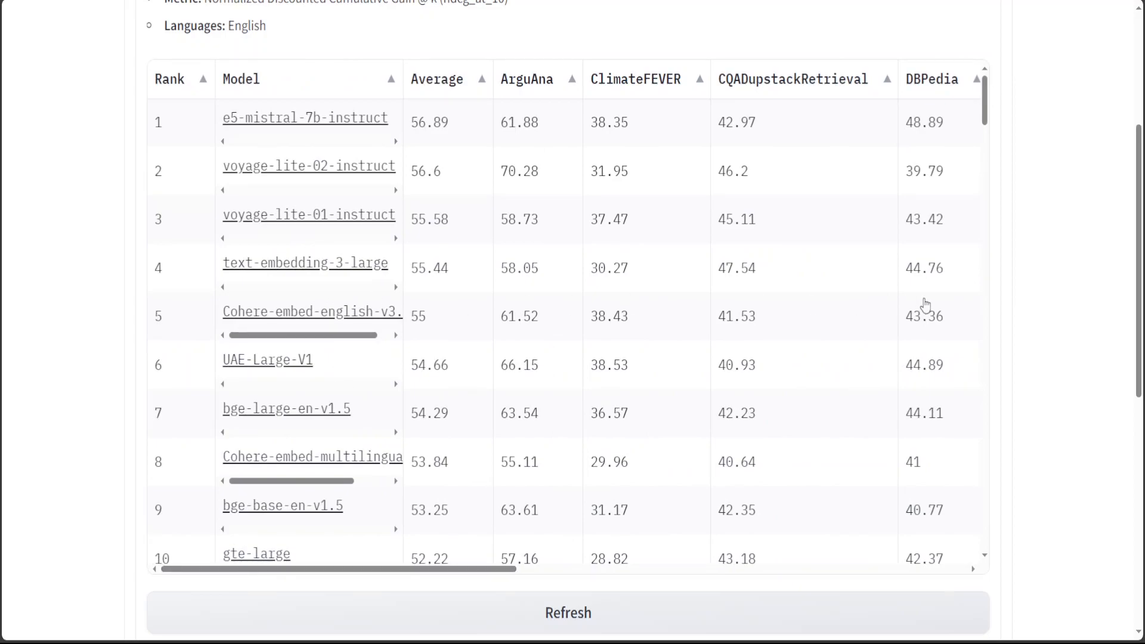
mouse_move(1012, 320)
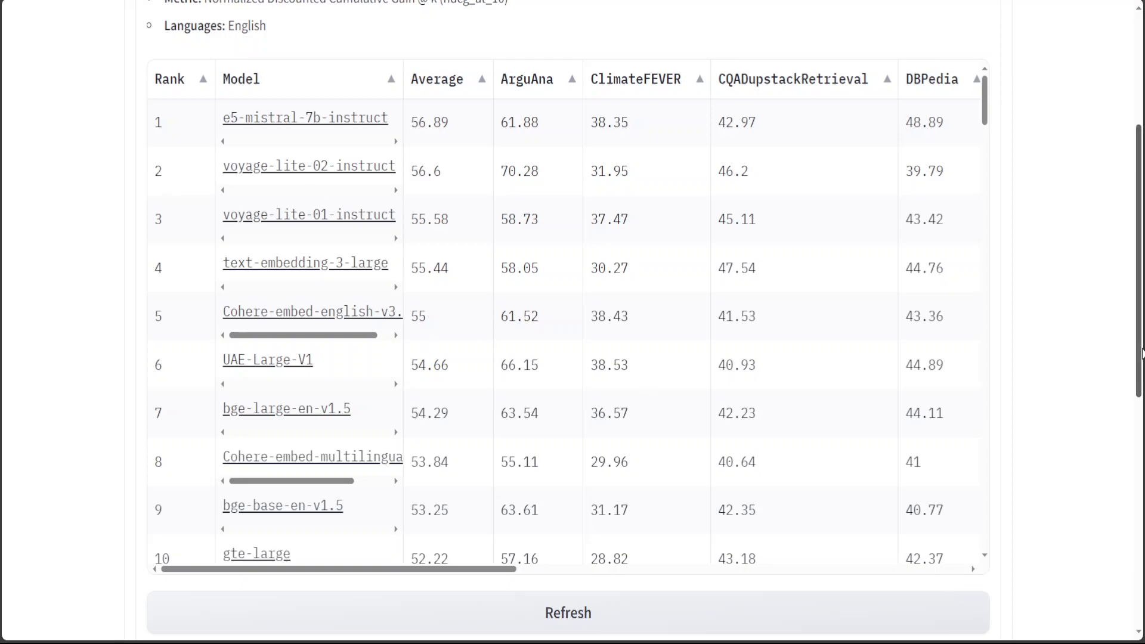
- Switch the leaderboard from Retrieval to the English Classification rankings
scroll("up", 3)
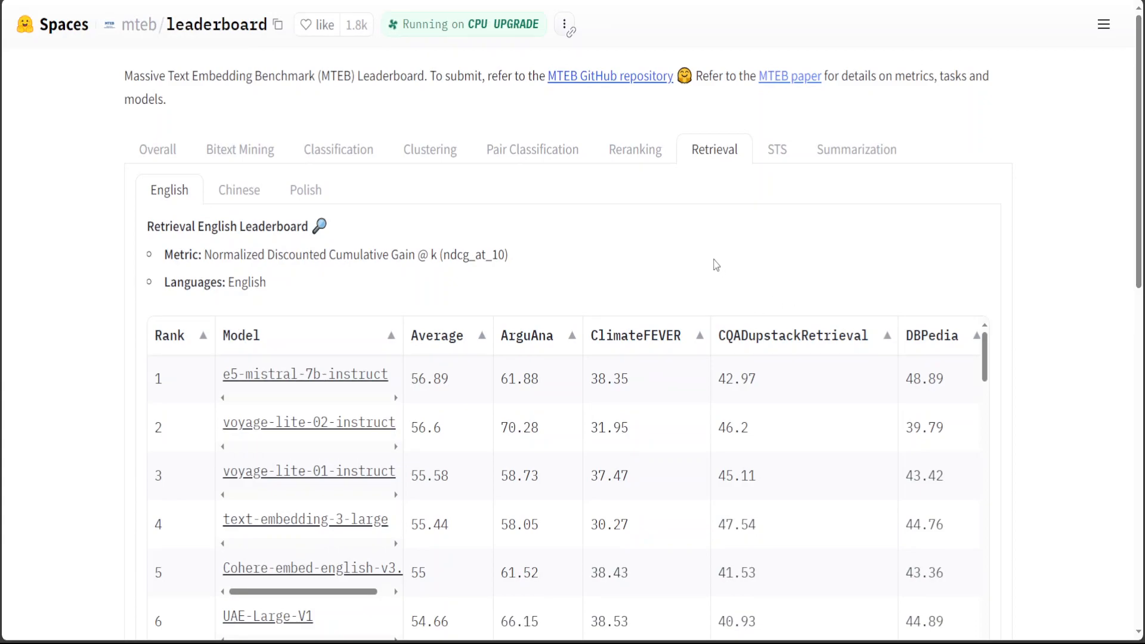
mouse_move(783, 234)
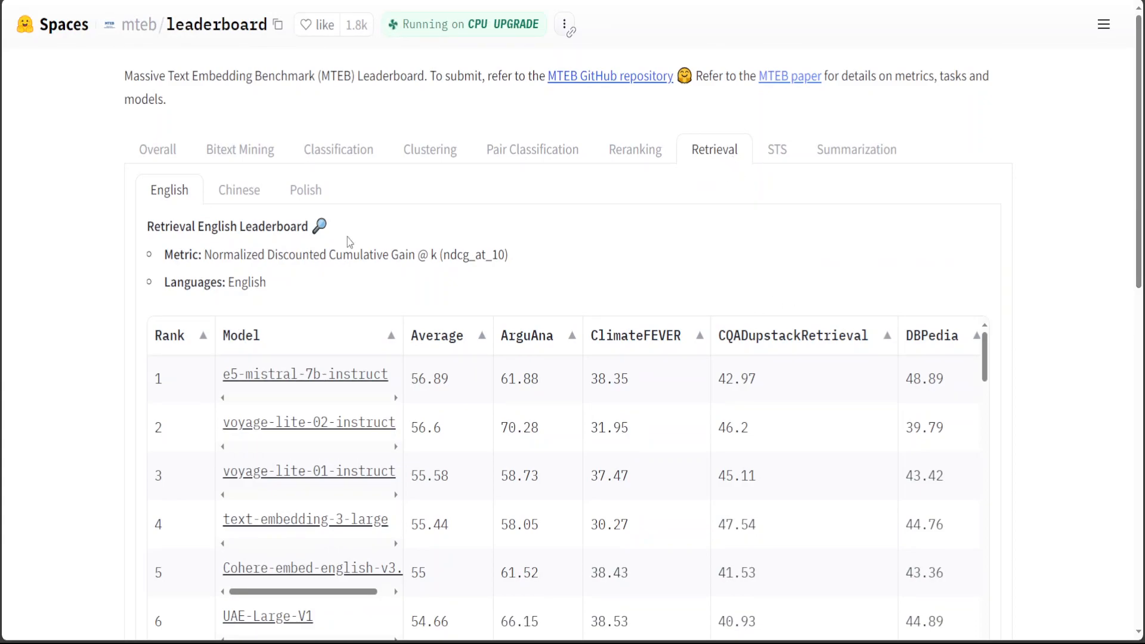
left_click(338, 149)
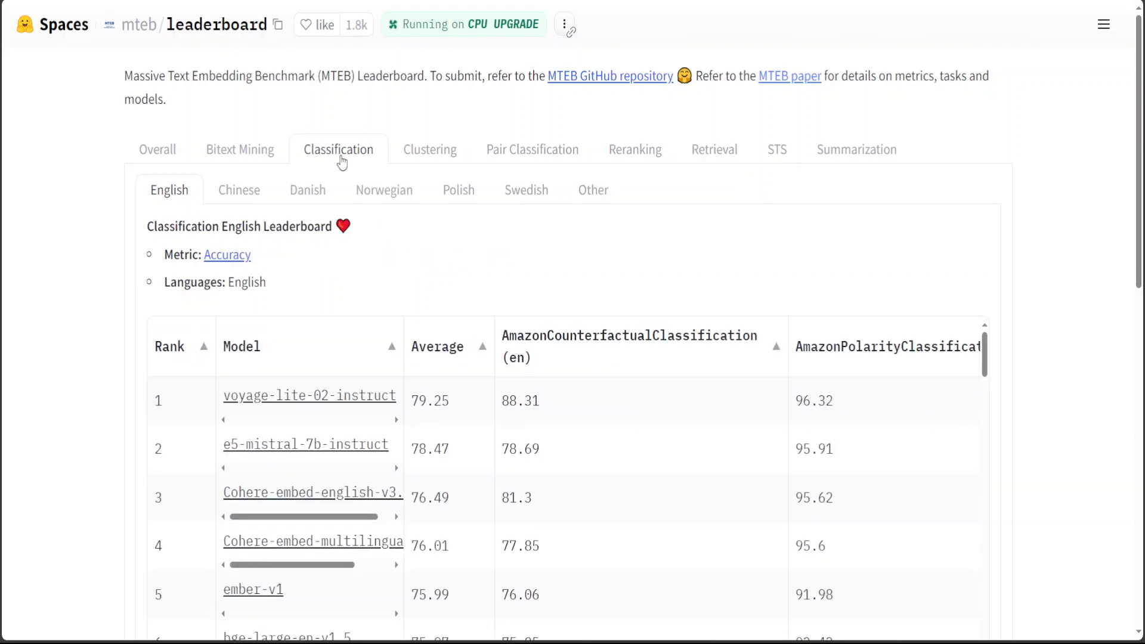
mouse_move(321, 438)
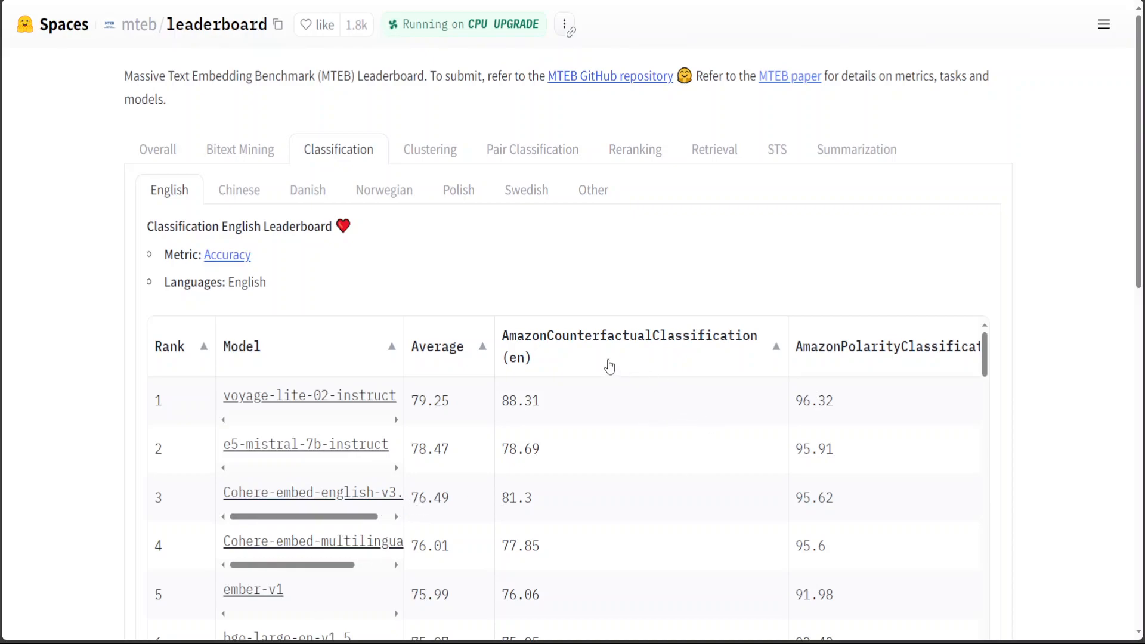
mouse_move(758, 369)
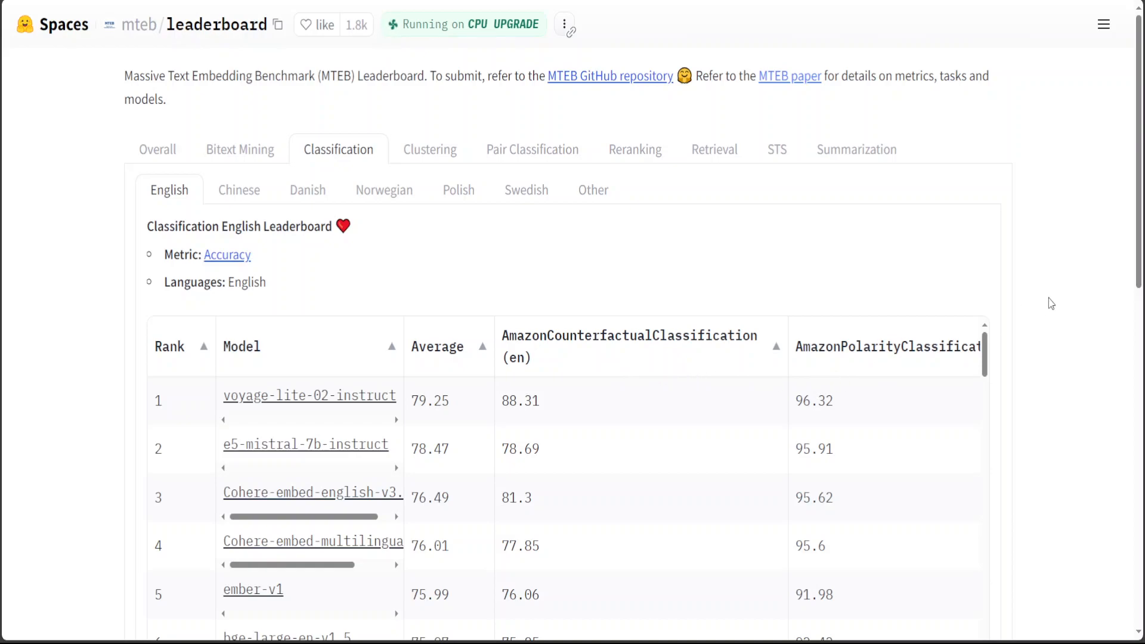
scroll("down", 3)
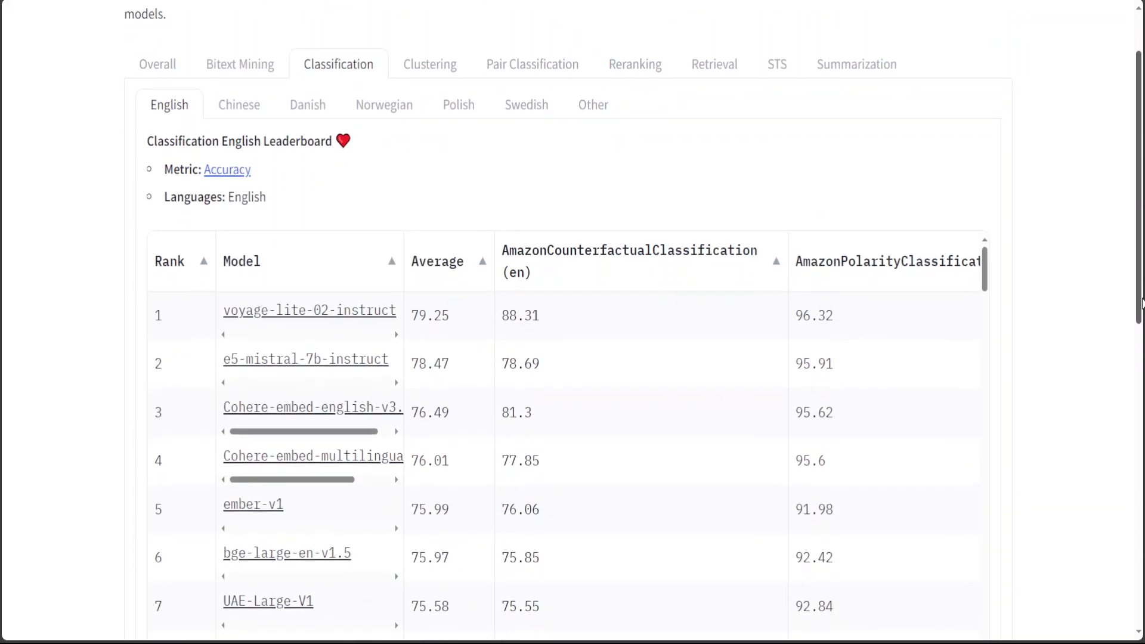
scroll("down", 3)
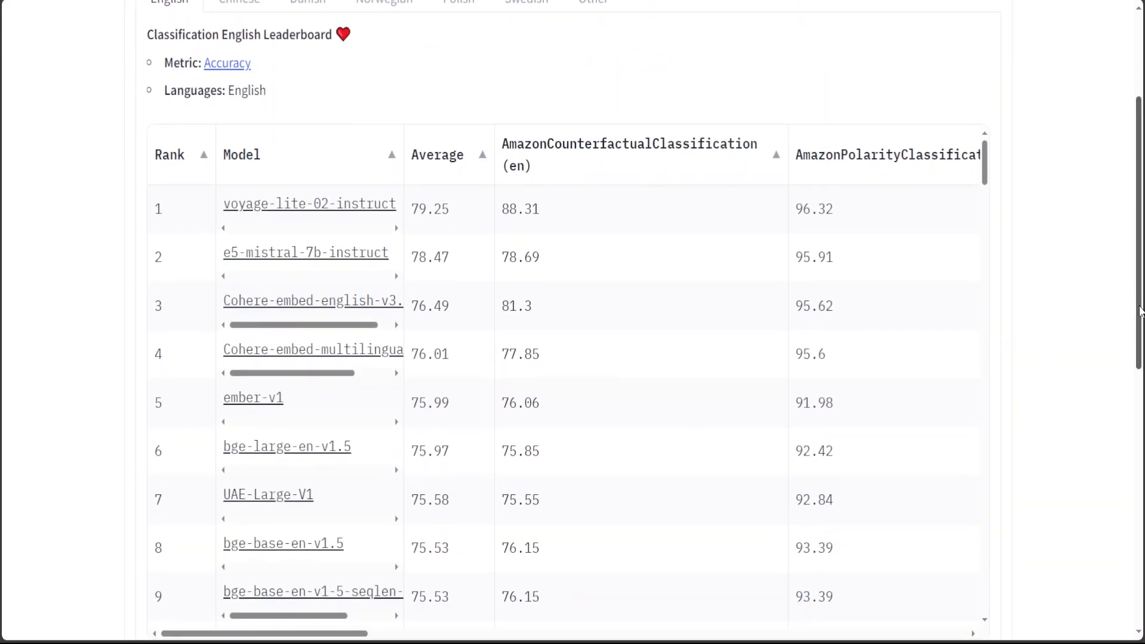
scroll("down", 3)
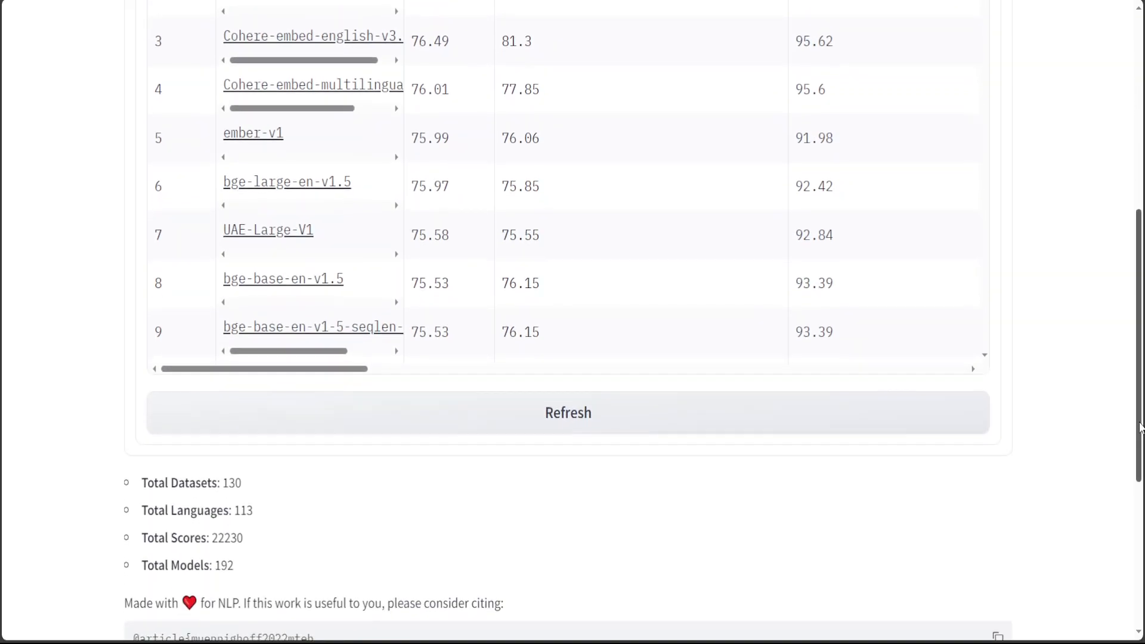
scroll("down", 3)
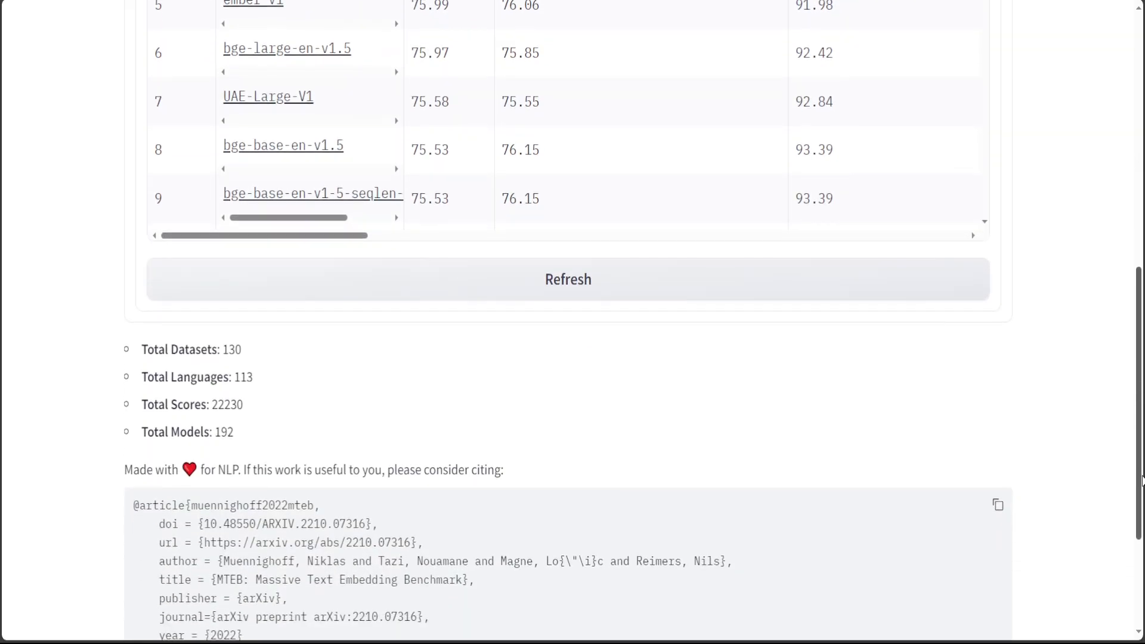
scroll("down", 3)
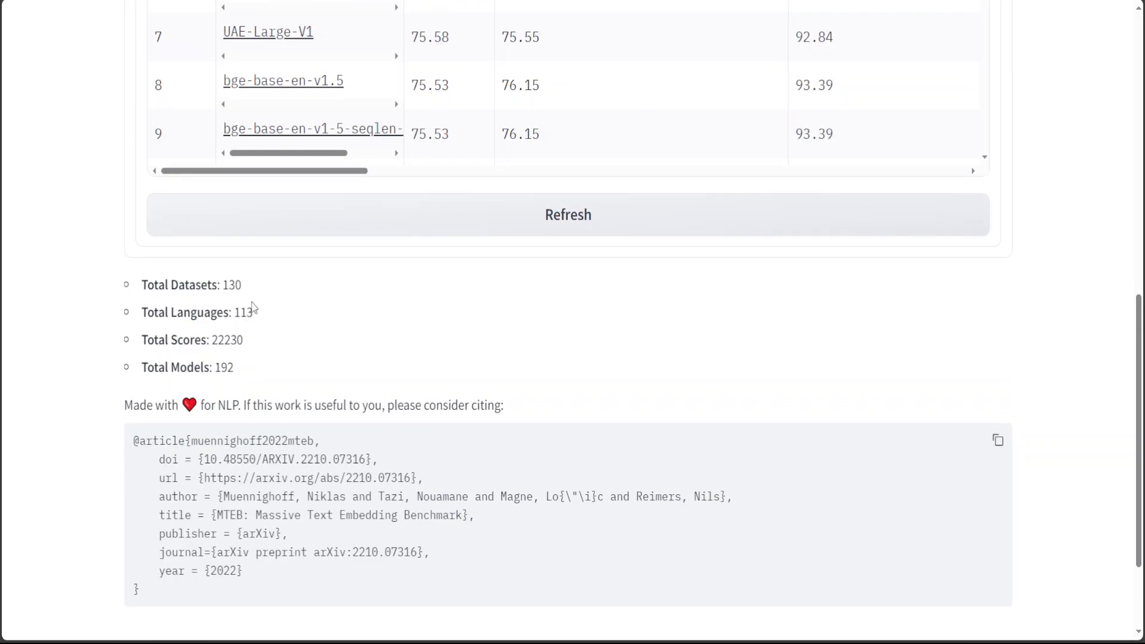
mouse_move(208, 329)
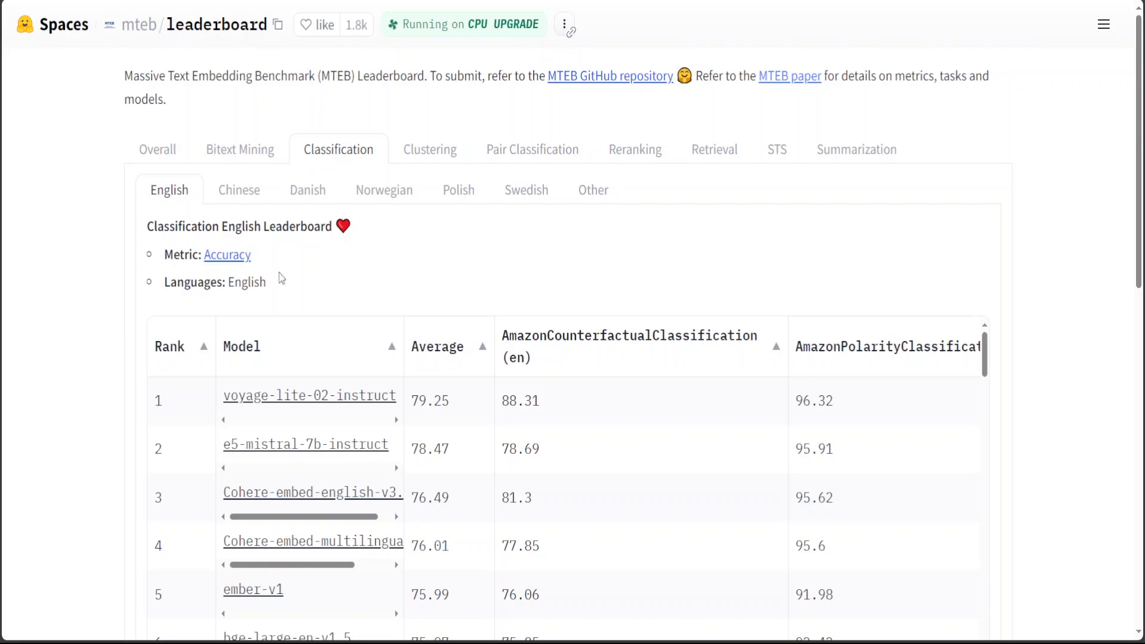
mouse_move(374, 276)
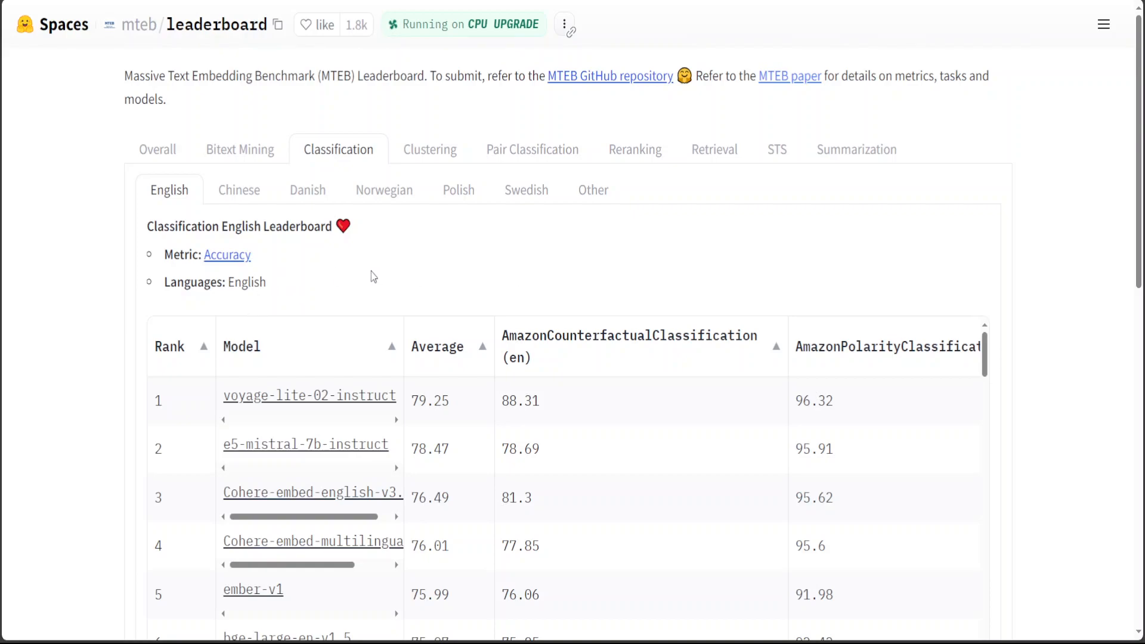
mouse_move(450, 287)
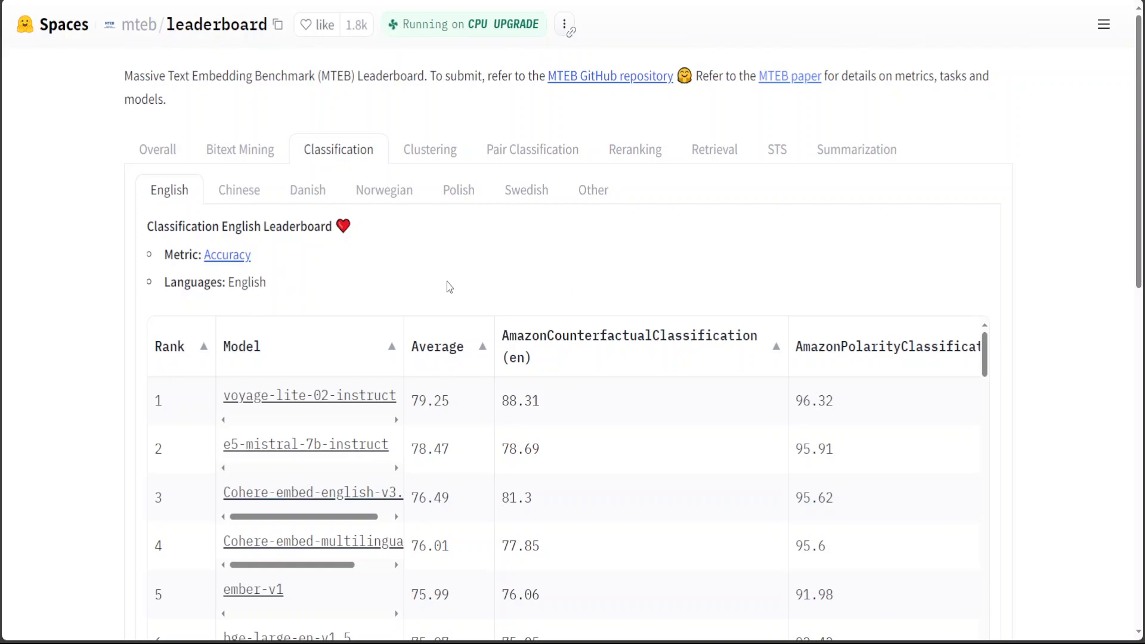
mouse_move(266, 261)
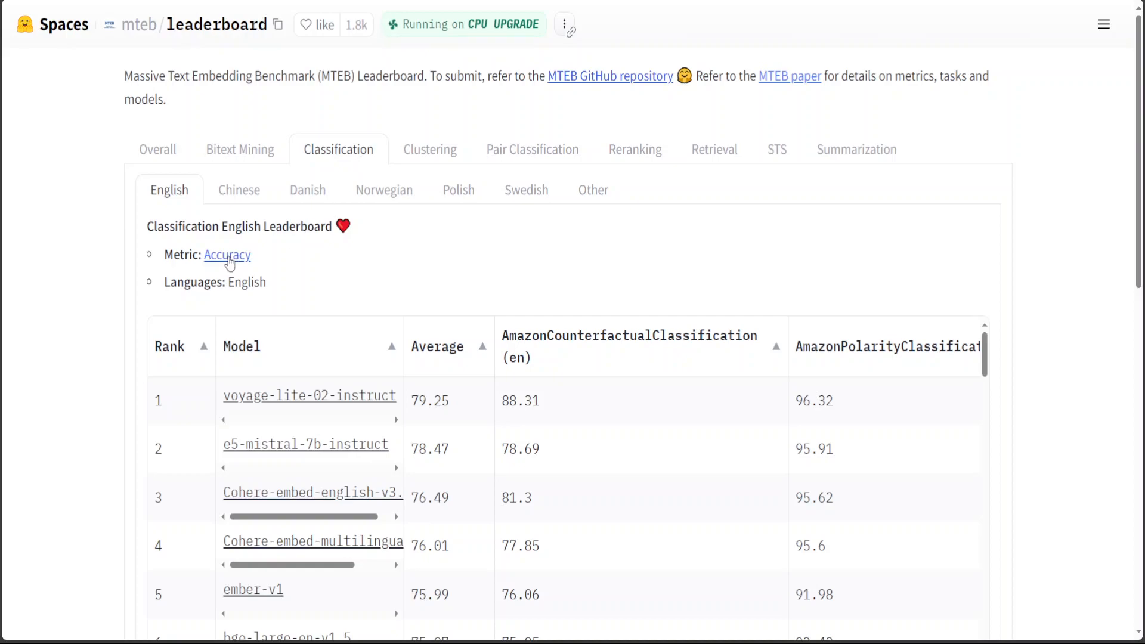
mouse_move(585, 261)
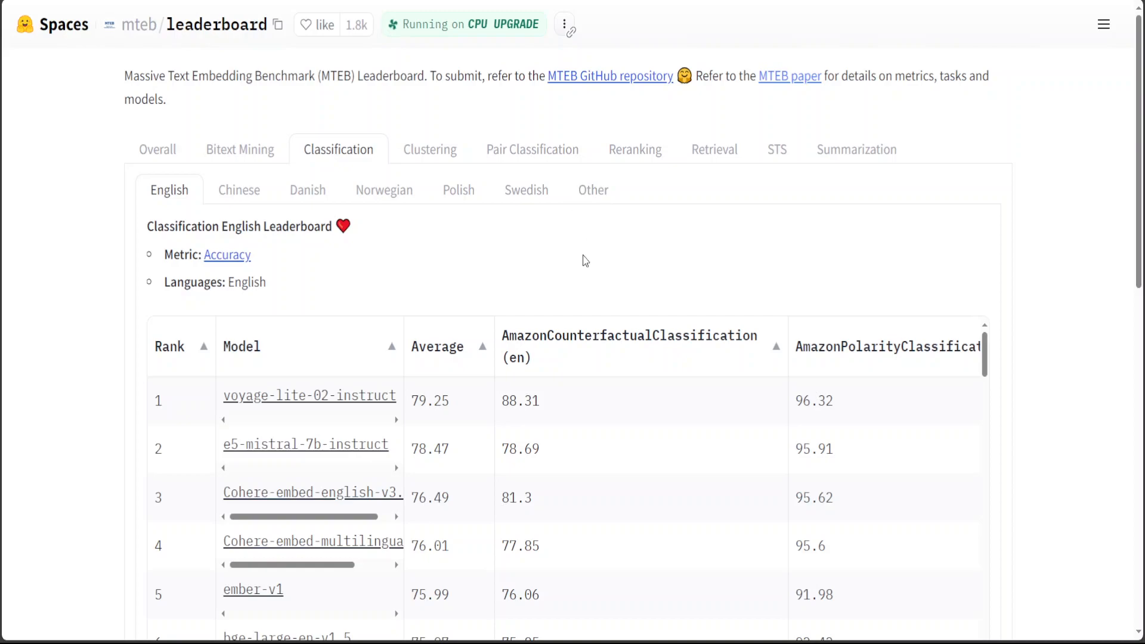
left_click(713, 149)
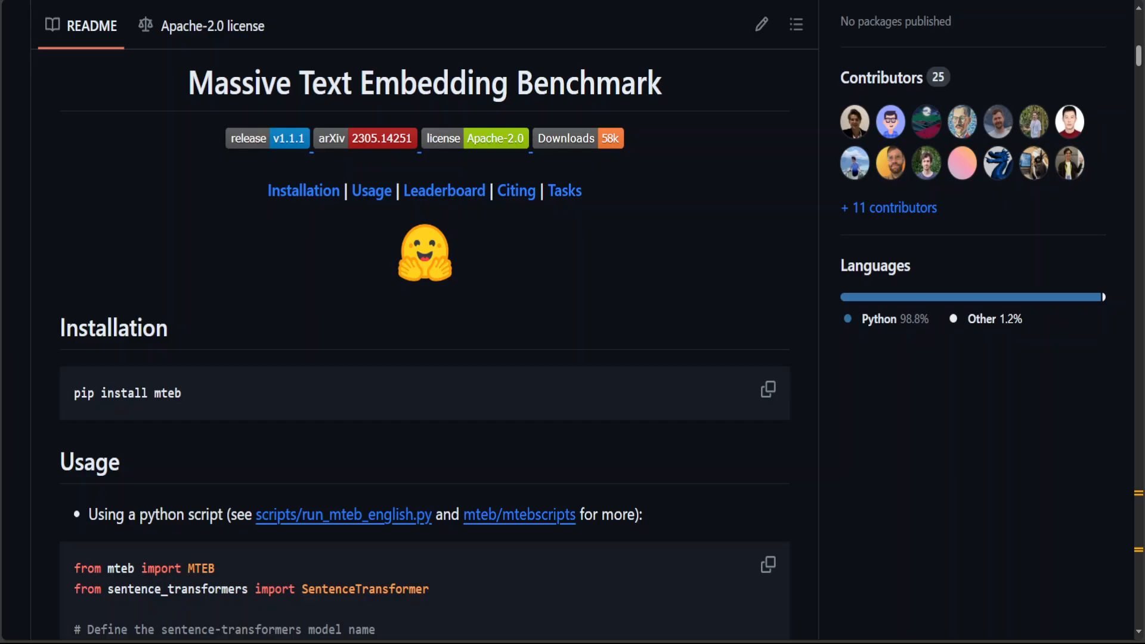
- Return from the GitHub README to the leaderboard's English Retrieval rankings
left_click(444, 191)
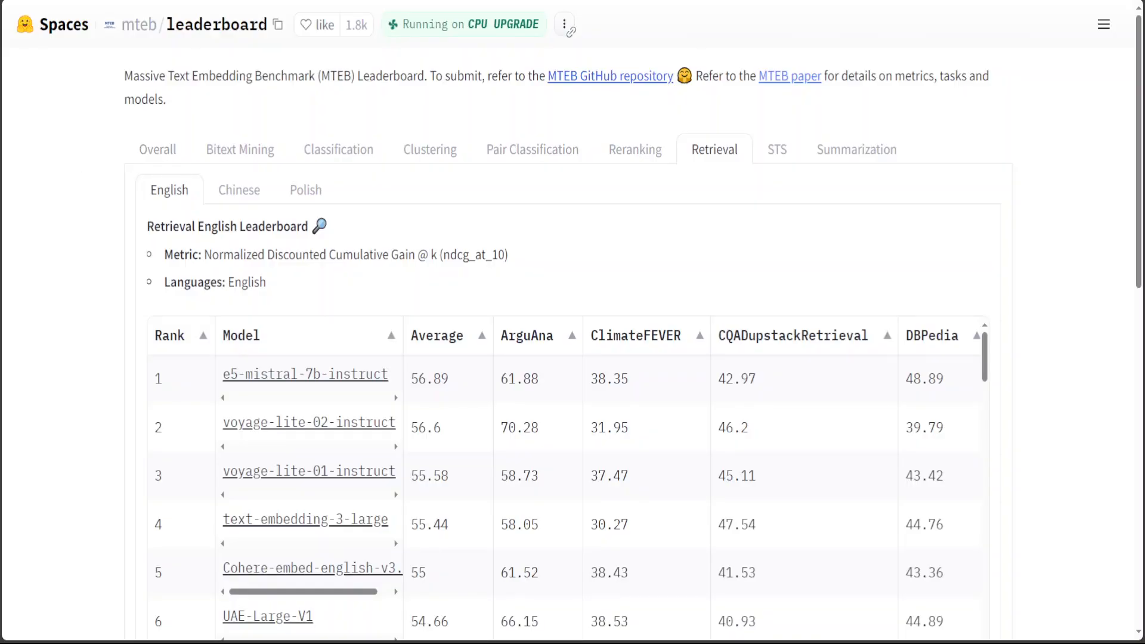